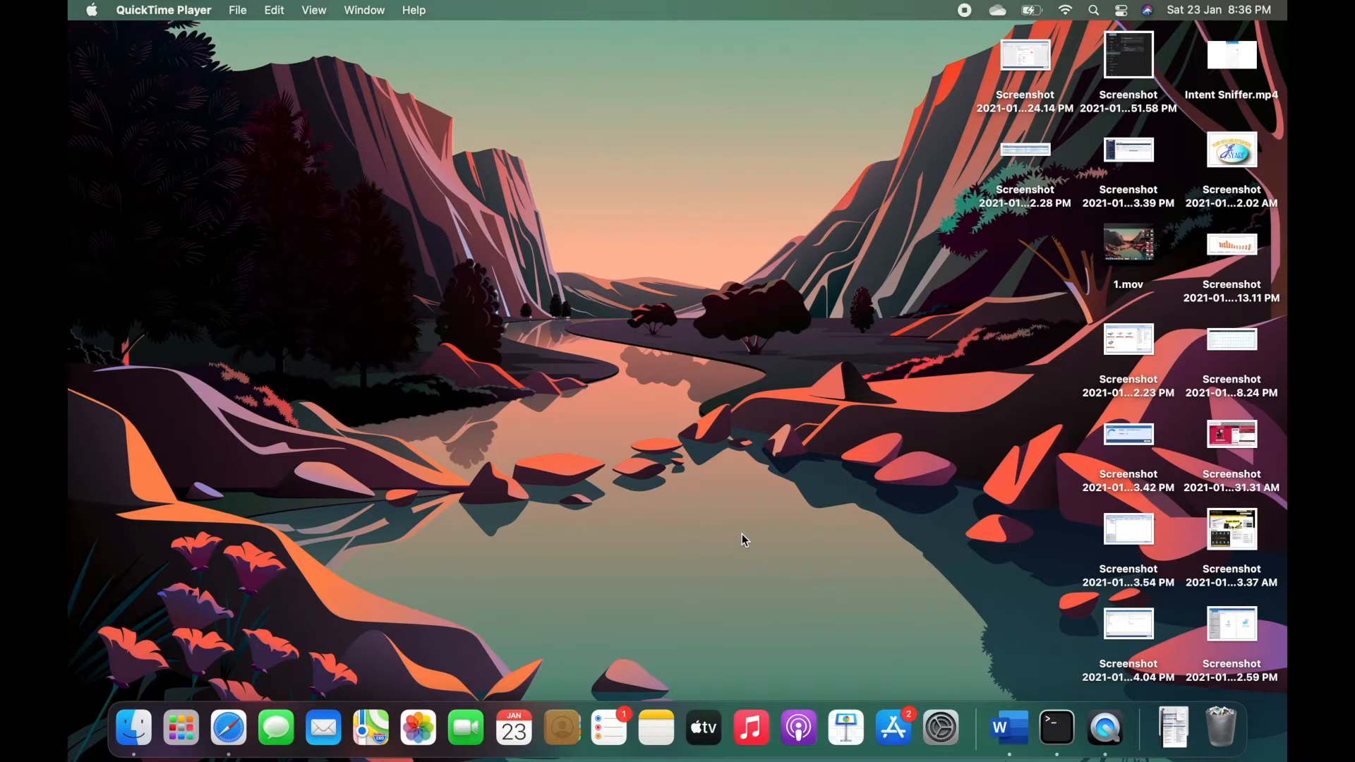
pyautogui.moveTo(906, 696)
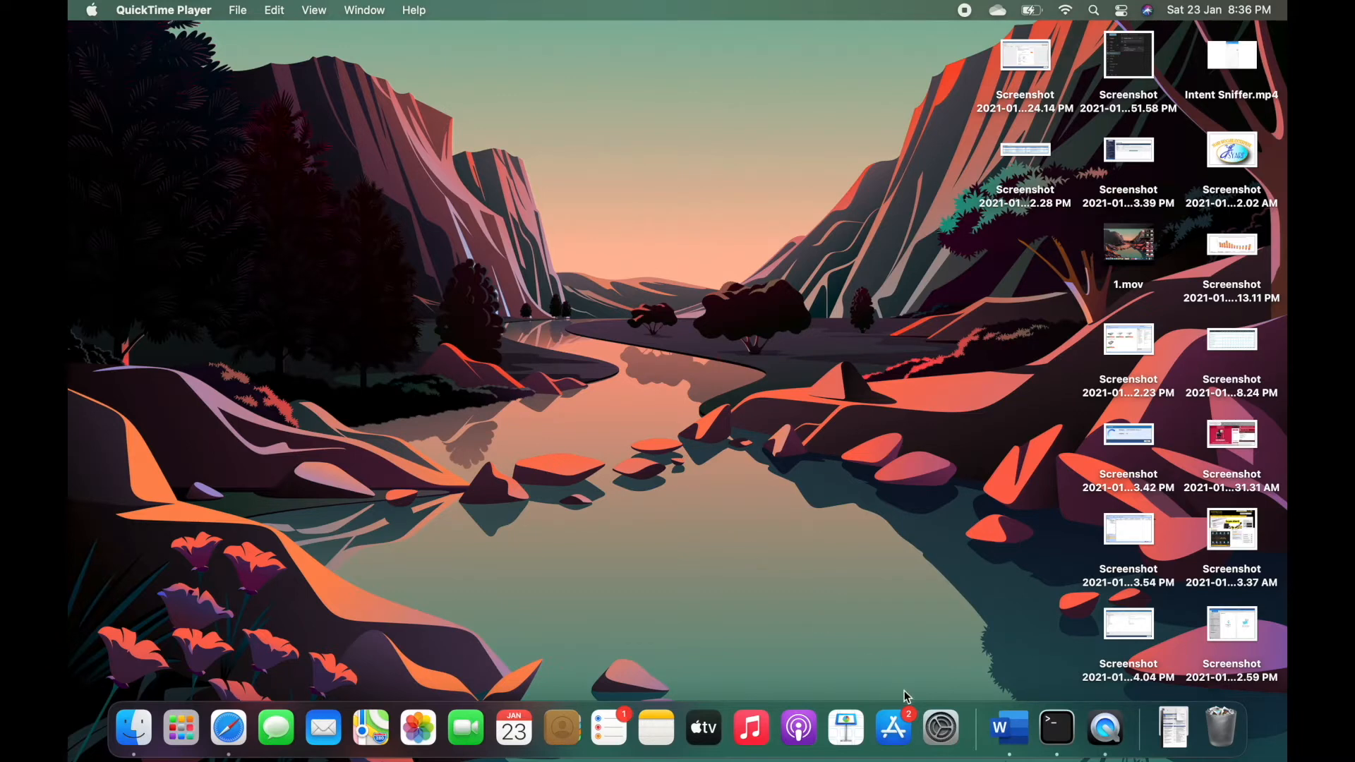
pyautogui.moveTo(1037, 685)
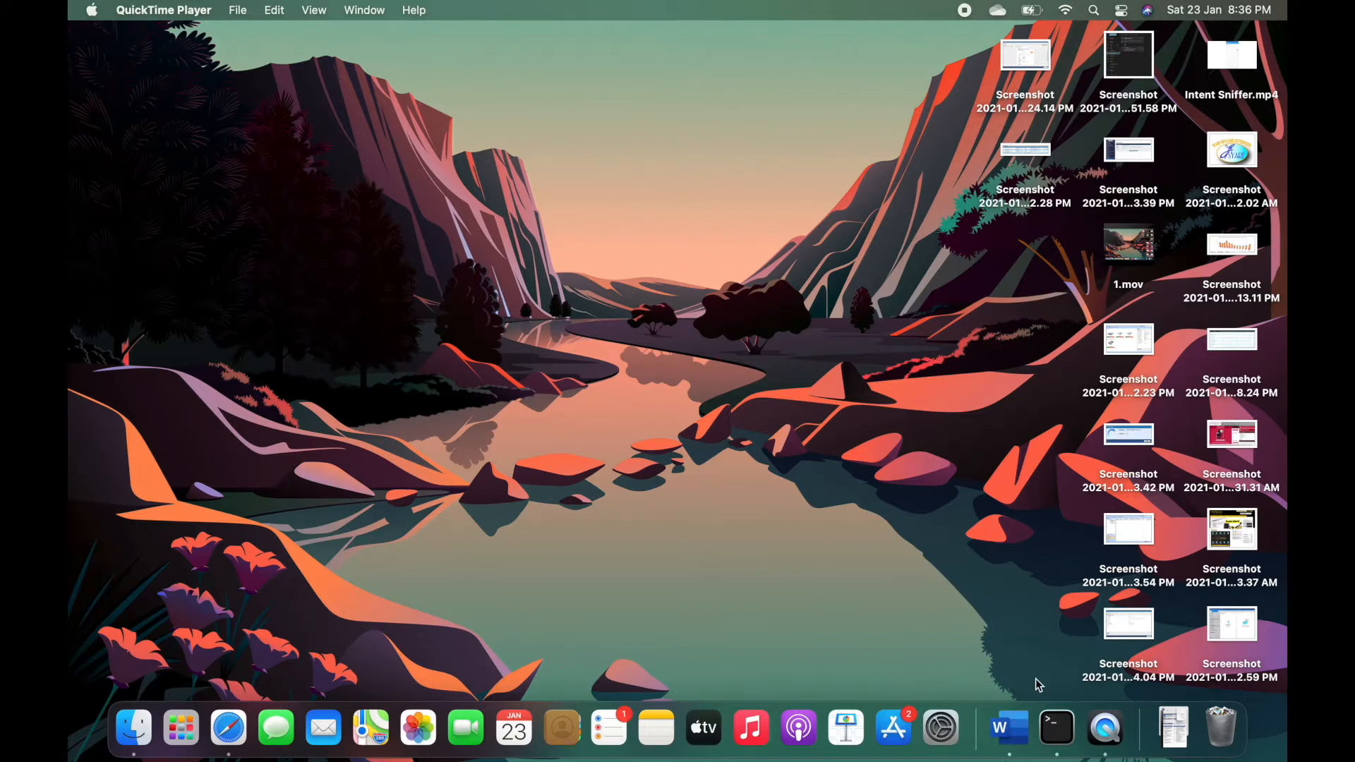
# - Run ifconfig in Terminal and pick out the Mac's en0 address 192.168.1.106 for nmap
pyautogui.click(1057, 728)
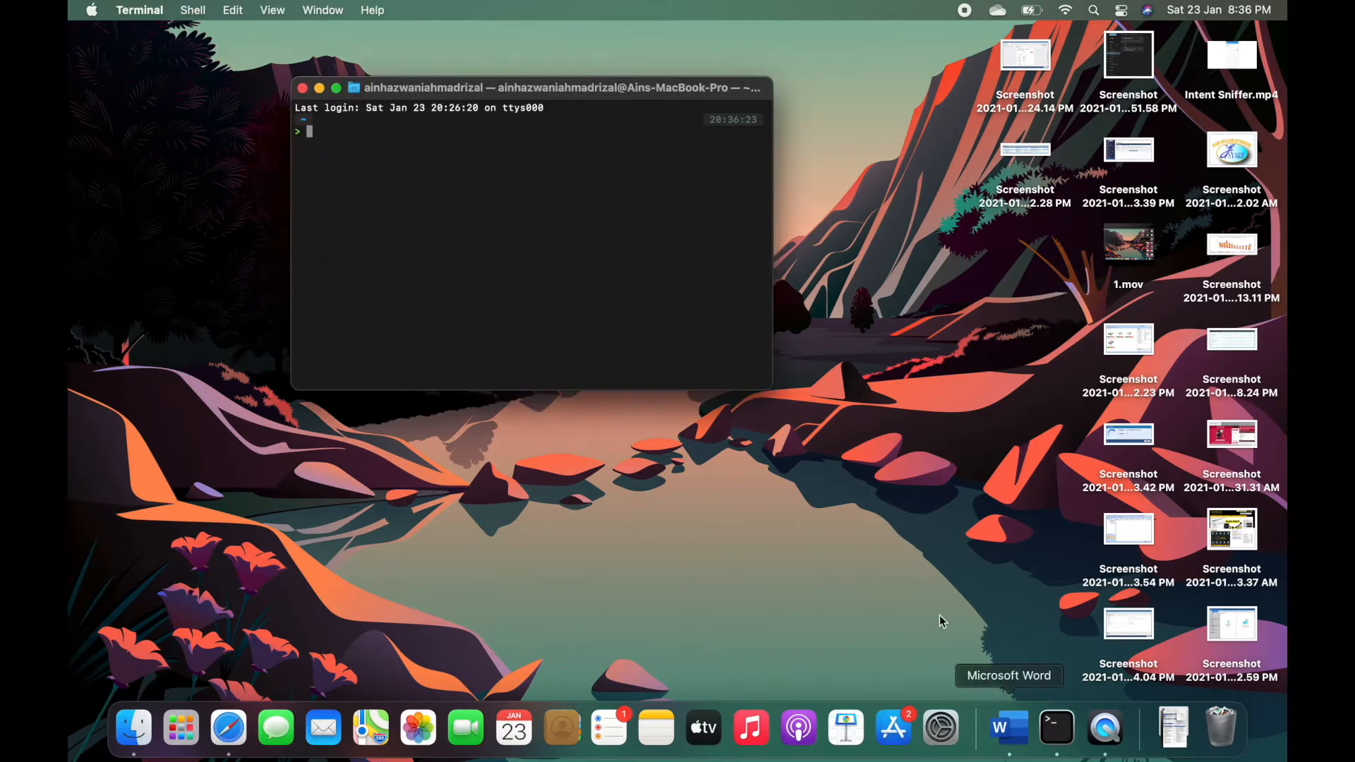
pyautogui.write('ifconfig')
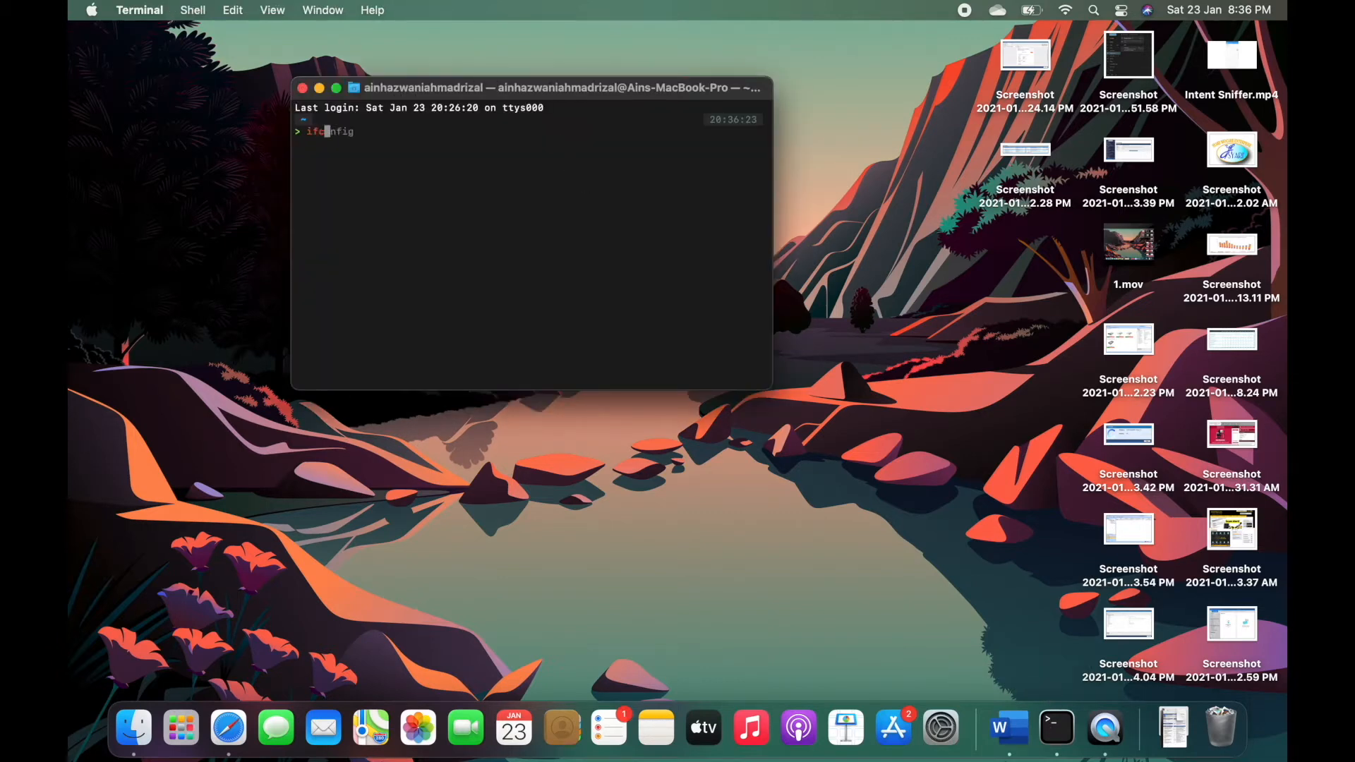
pyautogui.press('Return')
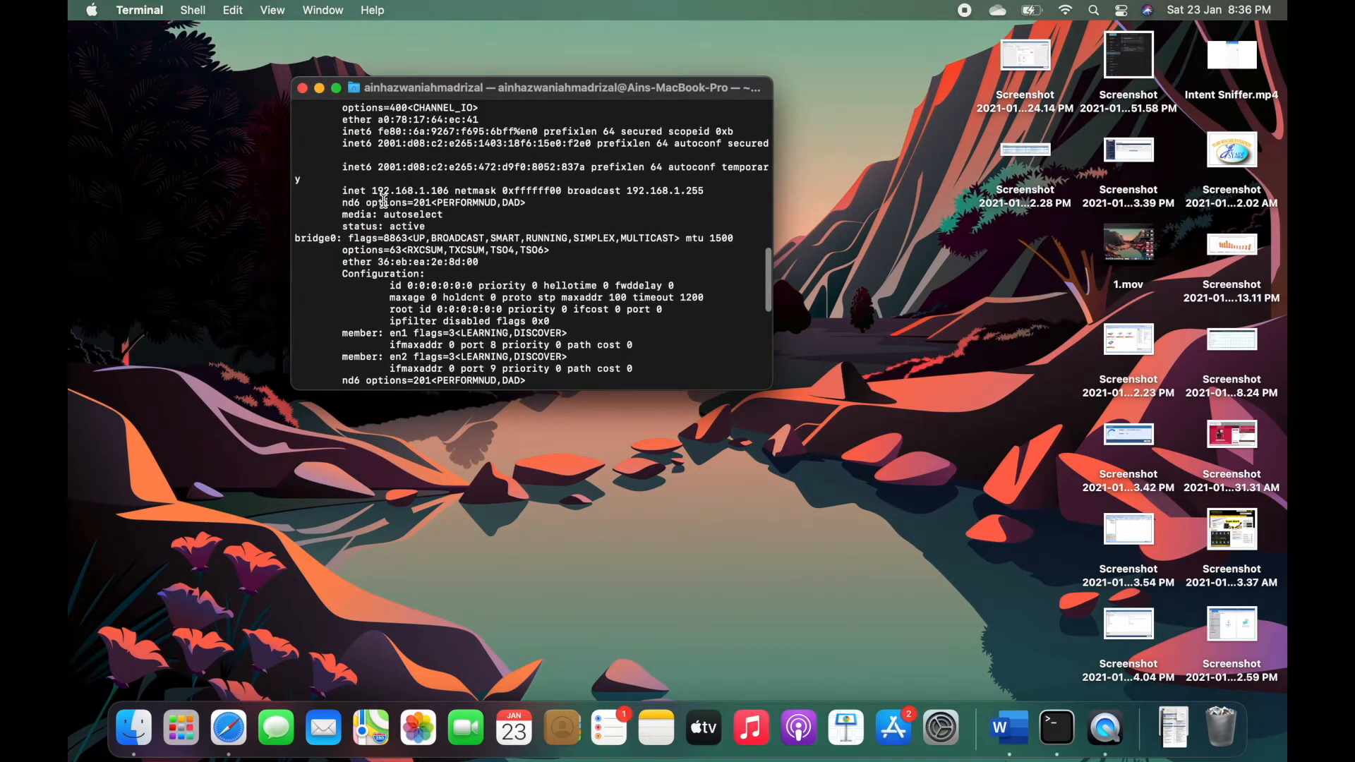
pyautogui.doubleClick(415, 191)
pyautogui.write('nmap ')
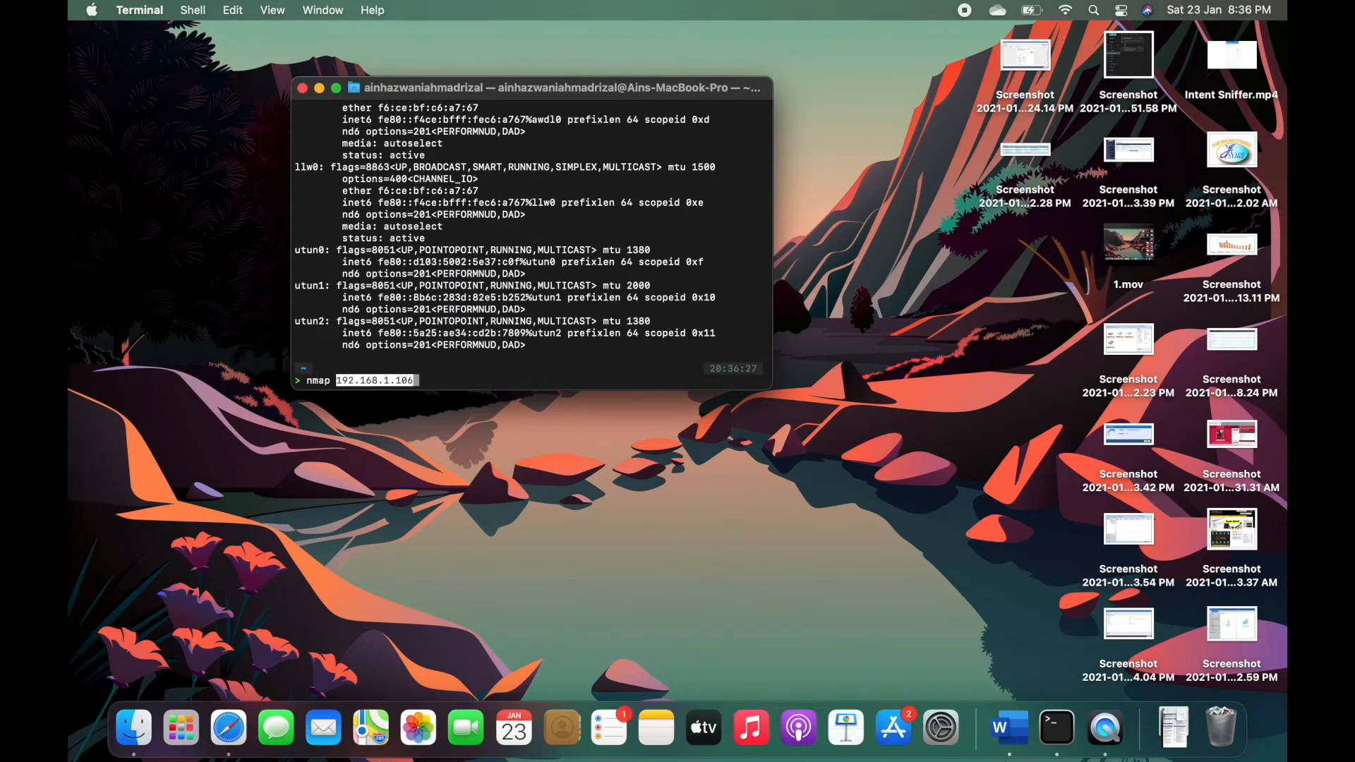
# - Run nmap against 192.168.1.106/24 and review the three live hosts it reports
pyautogui.write('192.168.1.106/24')
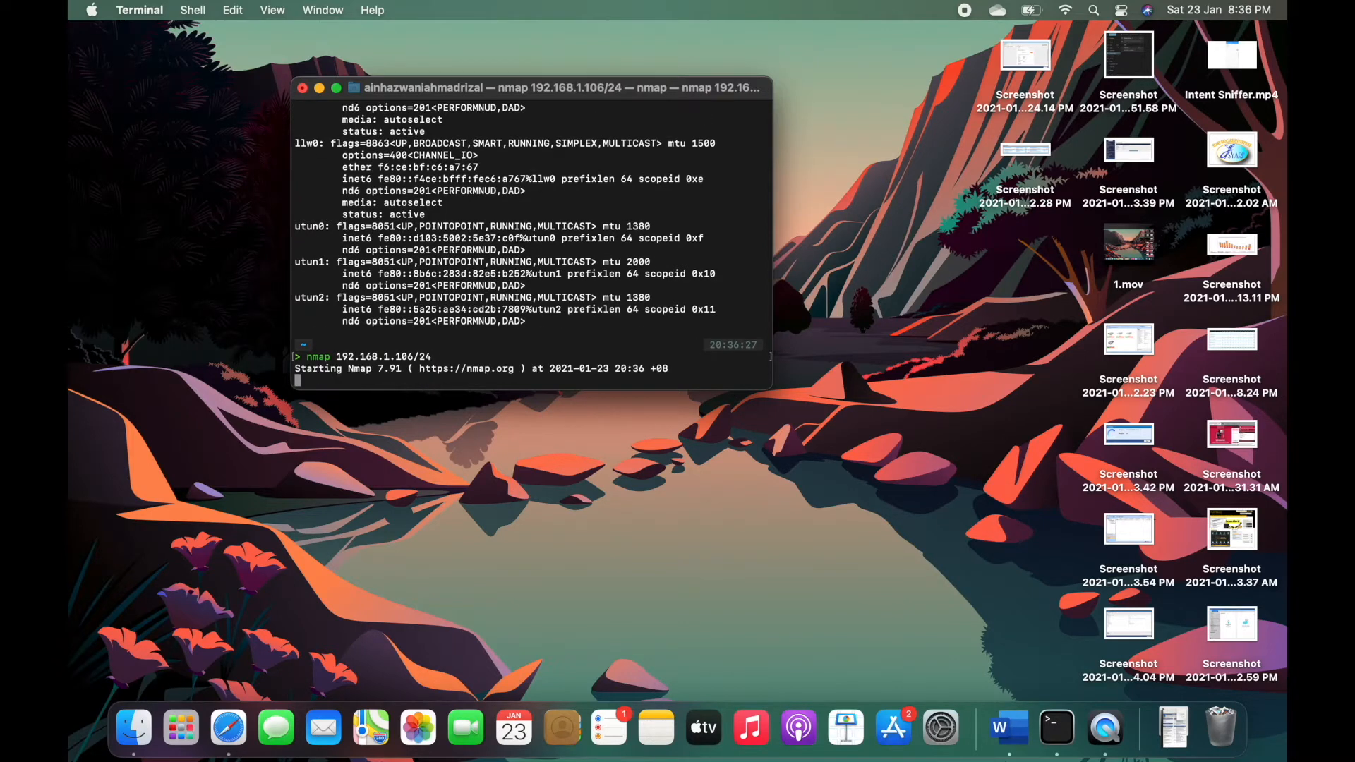
pyautogui.moveTo(403, 338)
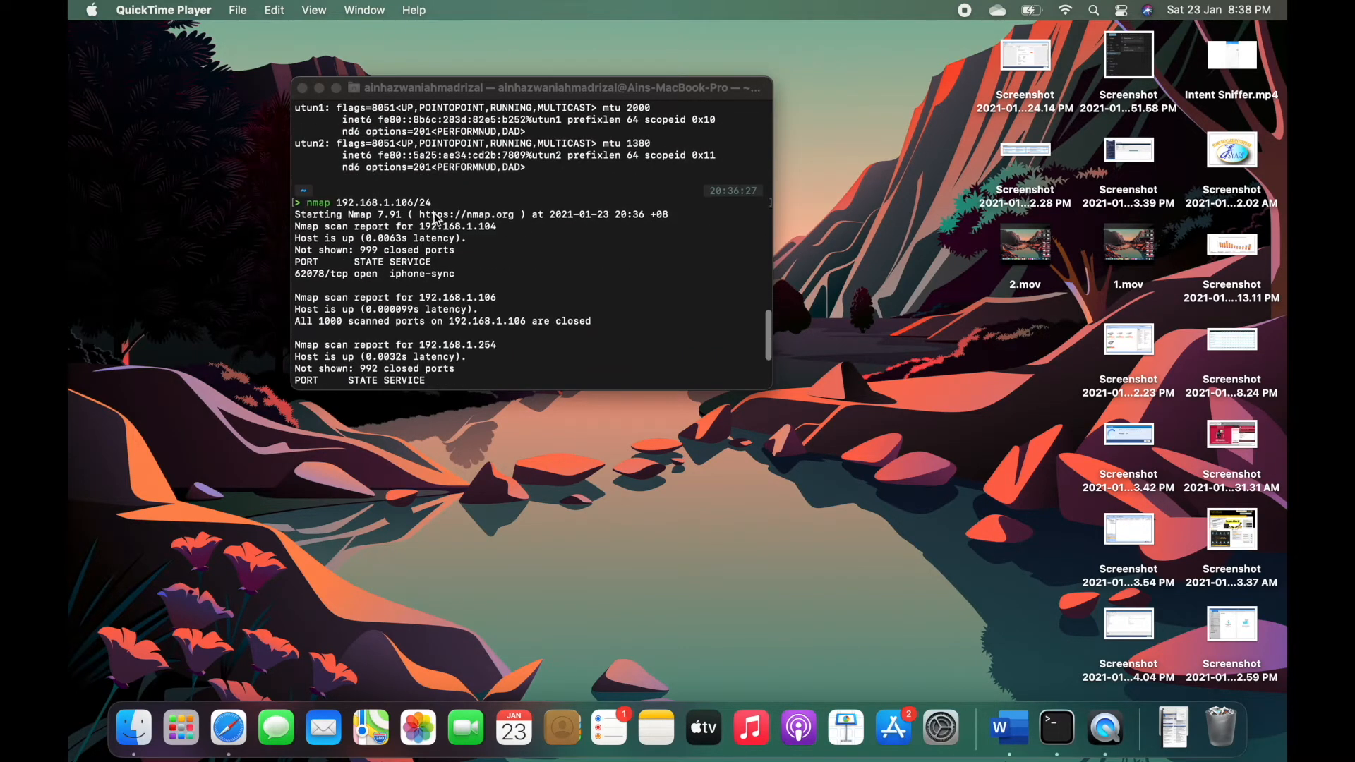
pyautogui.scroll(-3)
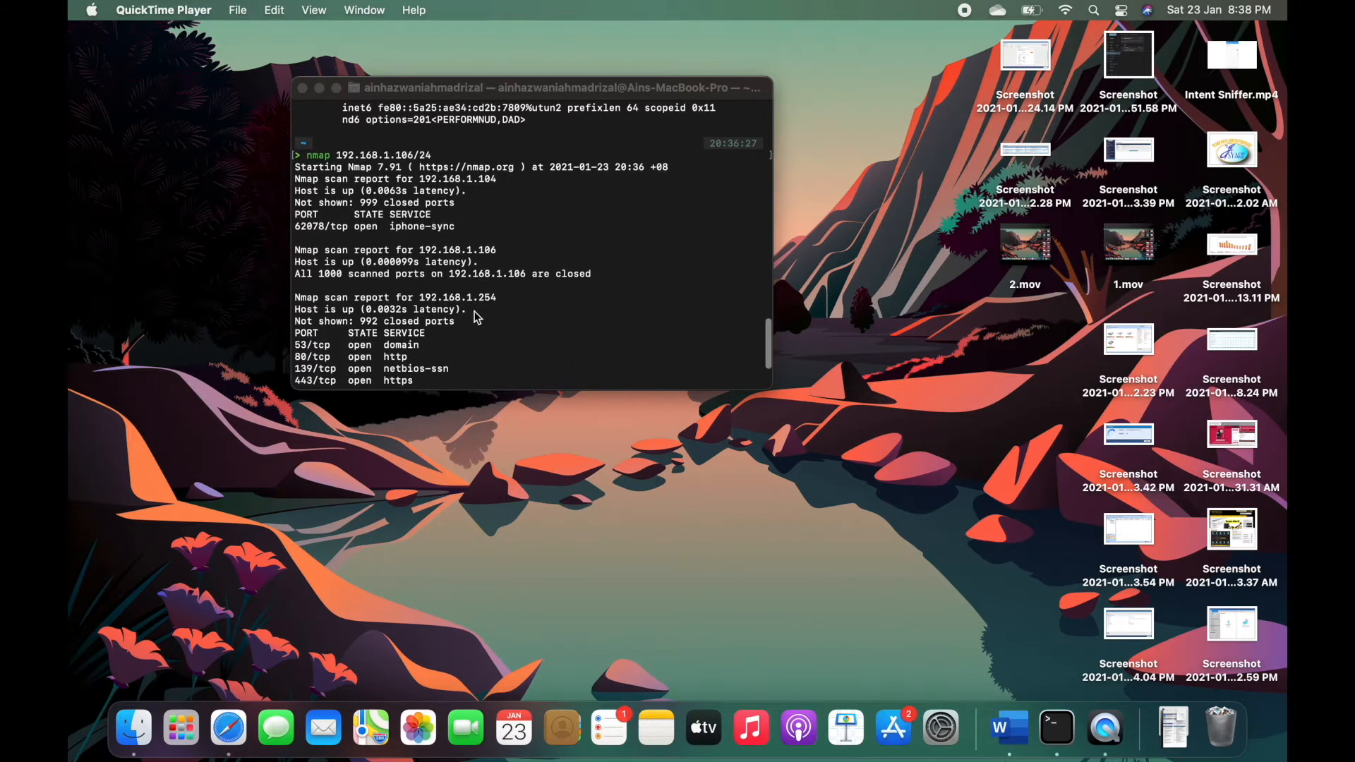
pyautogui.scroll(-3)
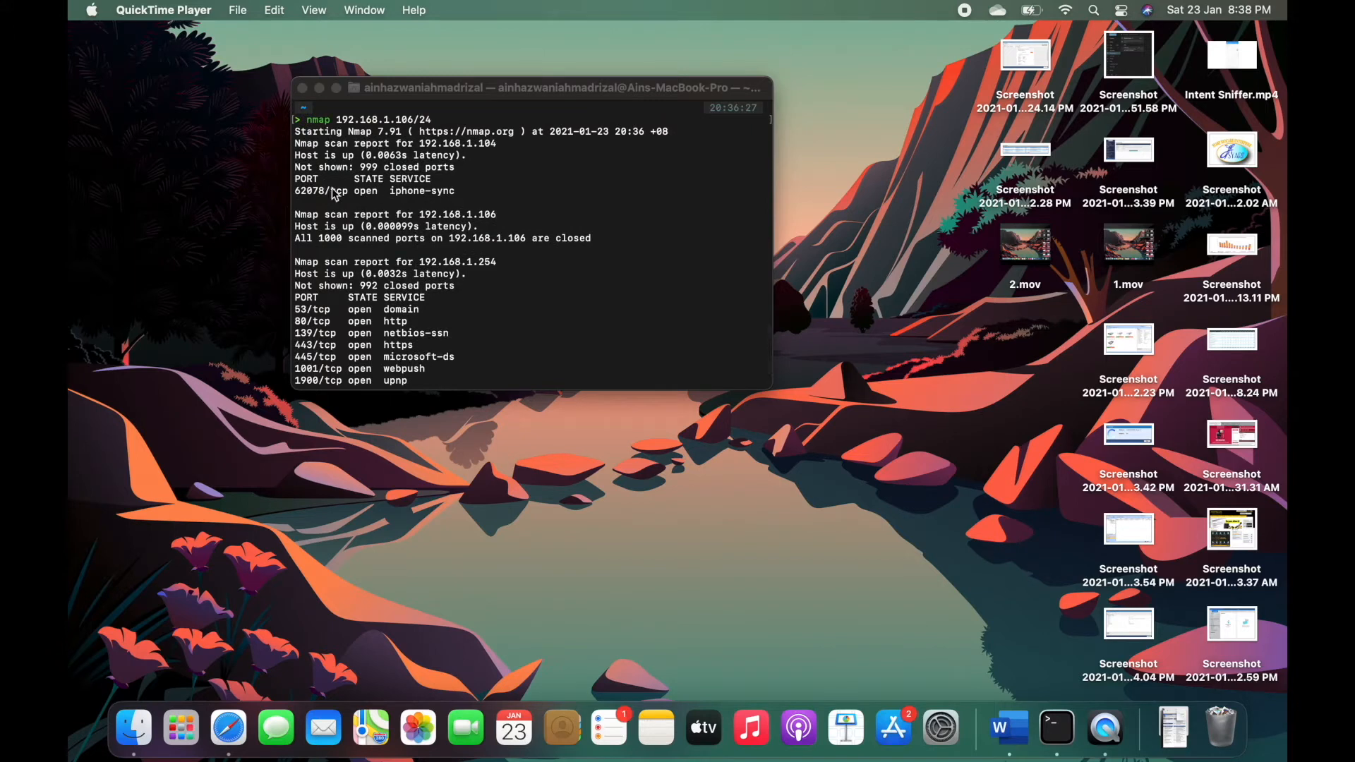
pyautogui.moveTo(397, 169)
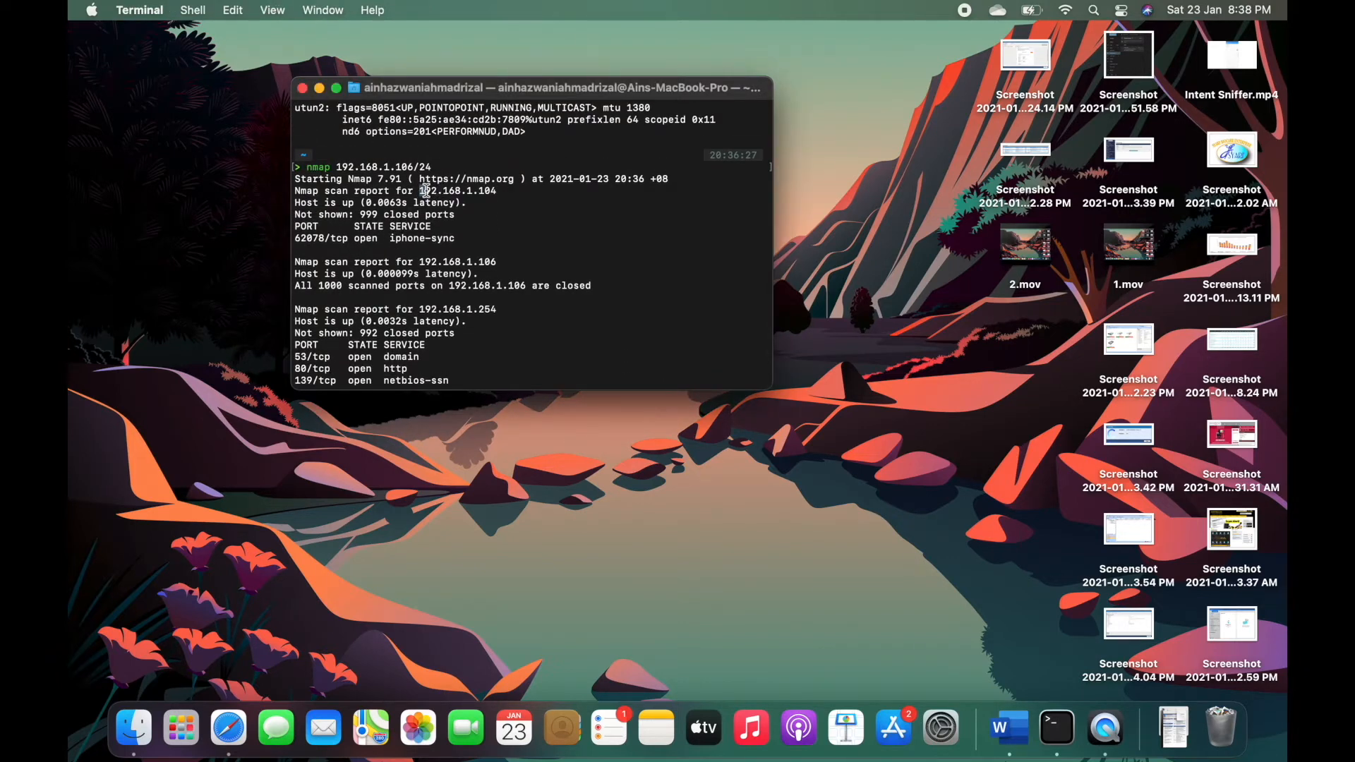
# - Copy the iPhone's address 192.168.1.104 from the scan and launch Wireshark via Spotlight
pyautogui.doubleClick(459, 190)
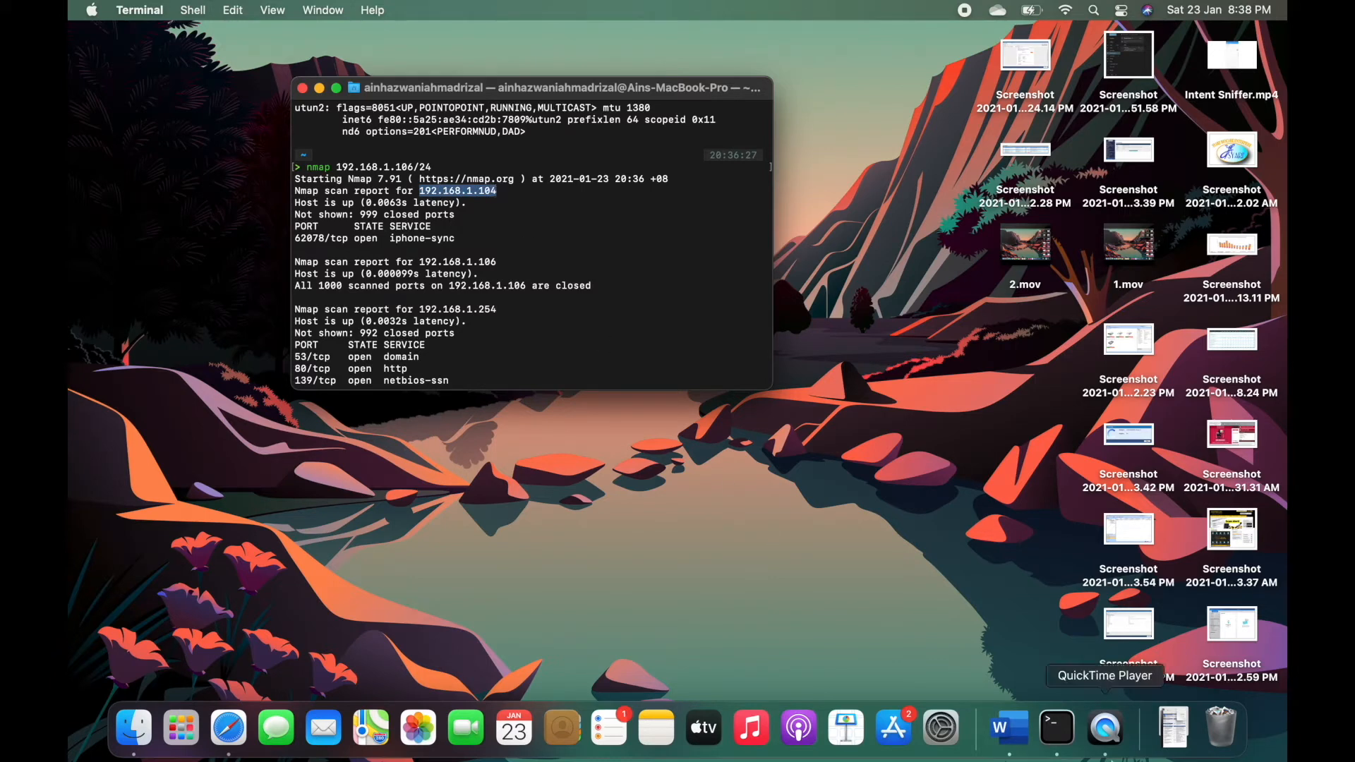
pyautogui.write('wireshark')
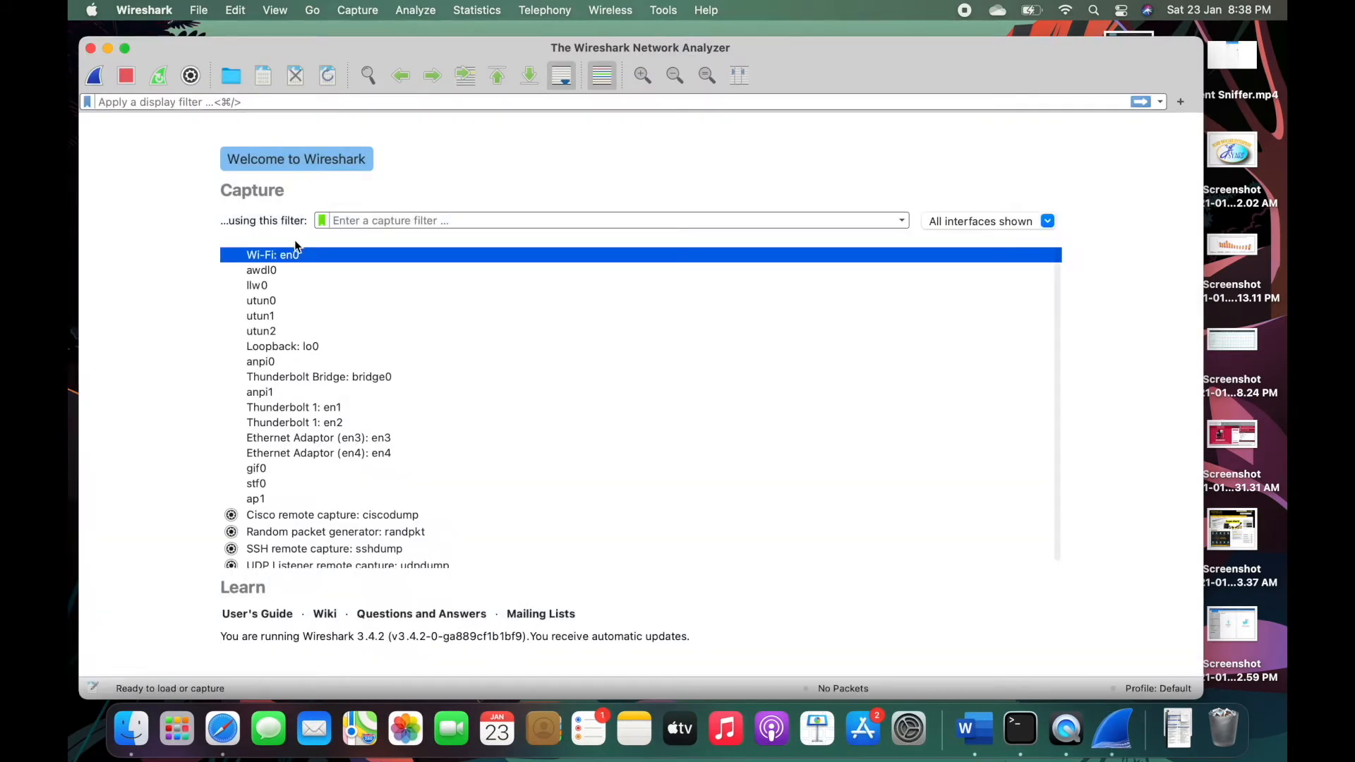
# - Capture on Wi-Fi en0 and enter the display filter ip.addr == 192.168.1.104
pyautogui.doubleClick(272, 255)
pyautogui.write('i')
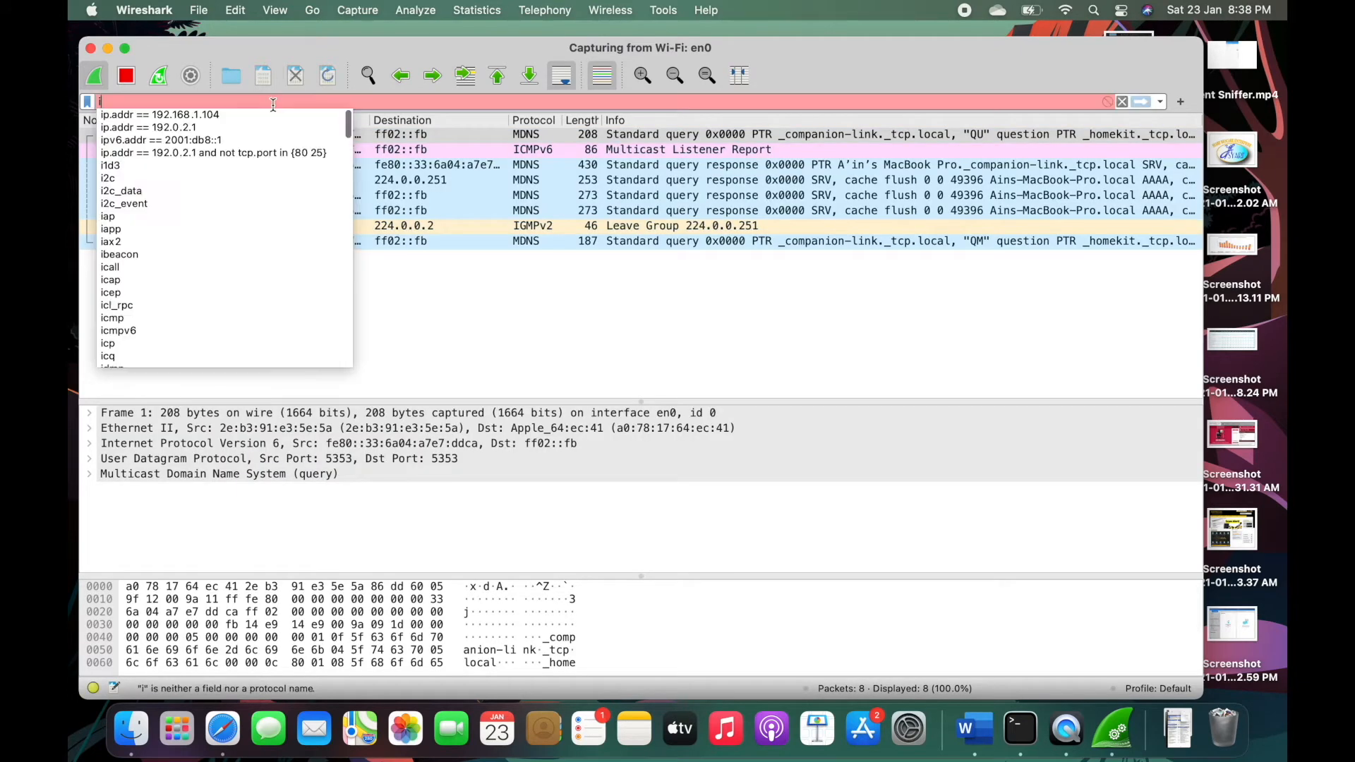
pyautogui.write('p.addr == 192.168.1.104')
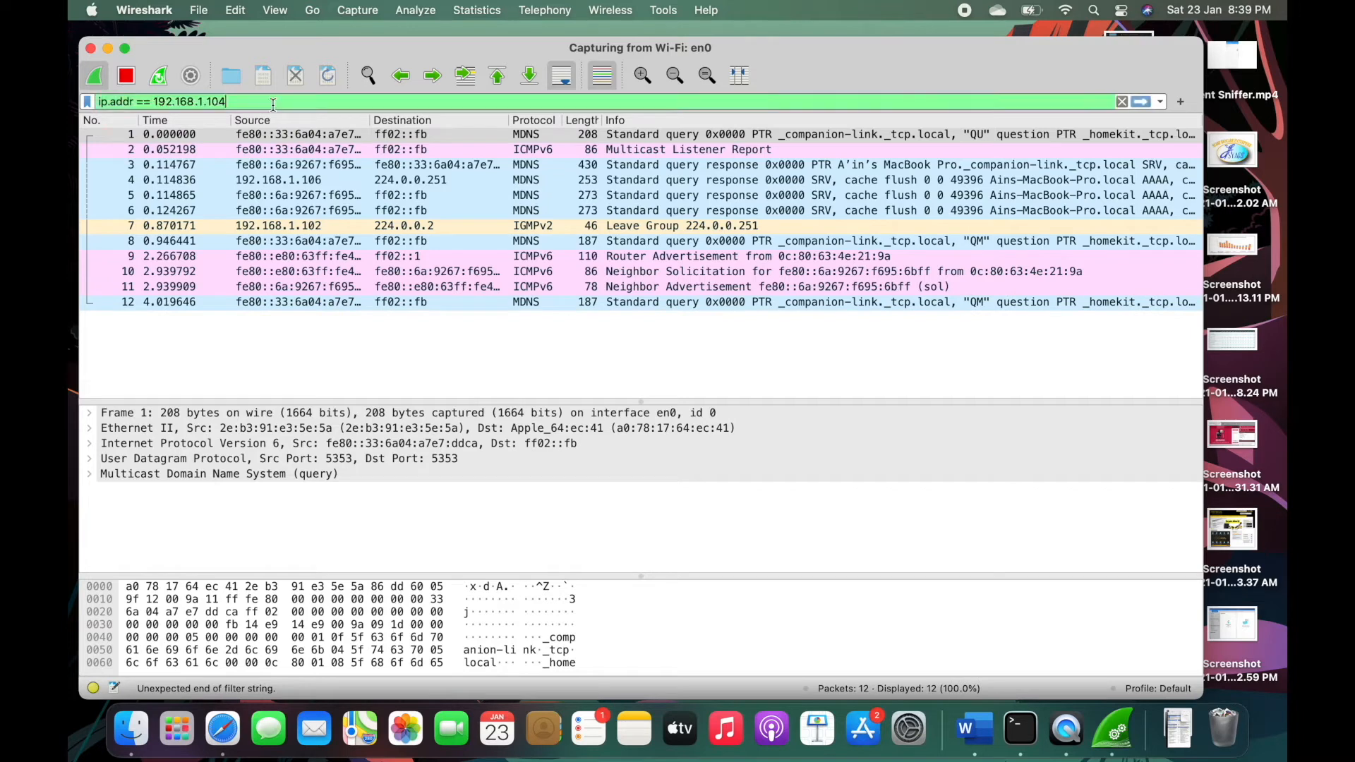
# - Apply the 192.168.1.104 filter and open TCP packet 25 in its own window
pyautogui.click(93, 75)
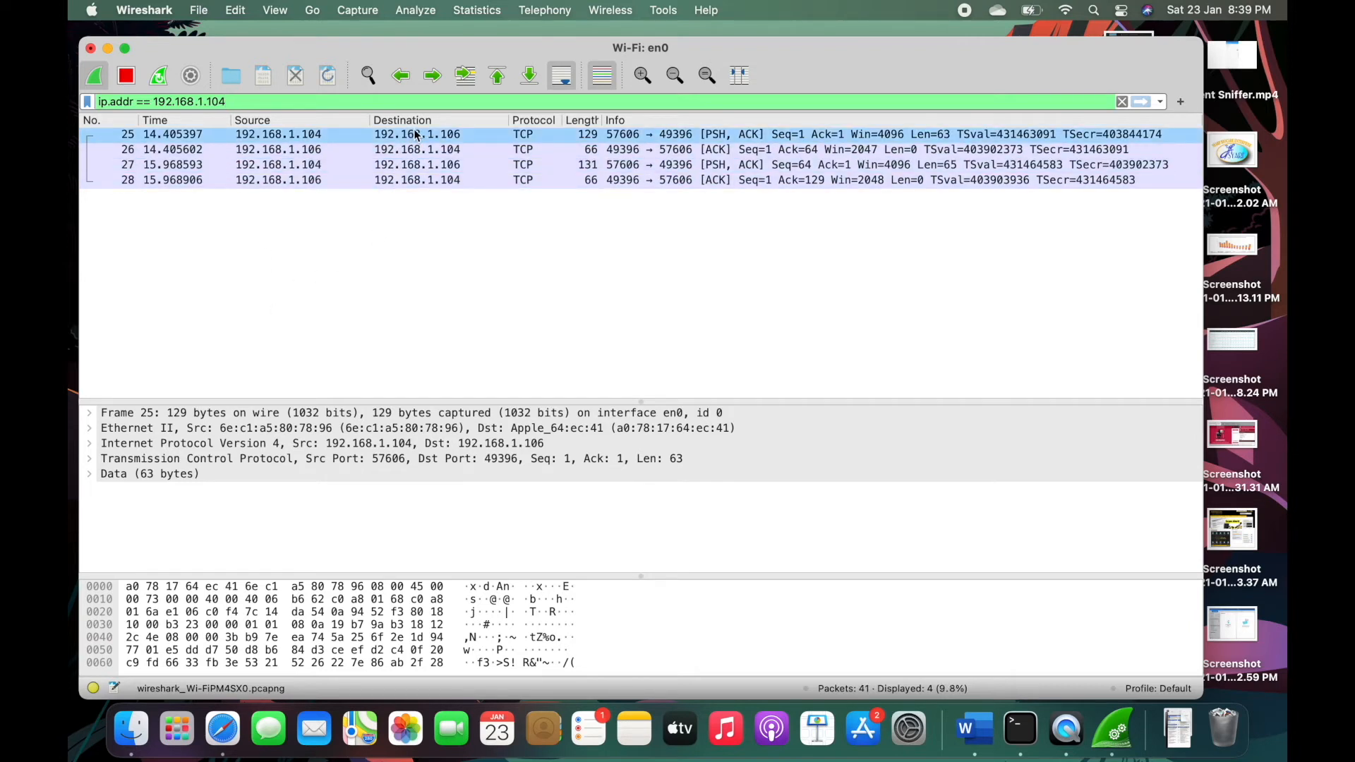
pyautogui.moveTo(597, 141)
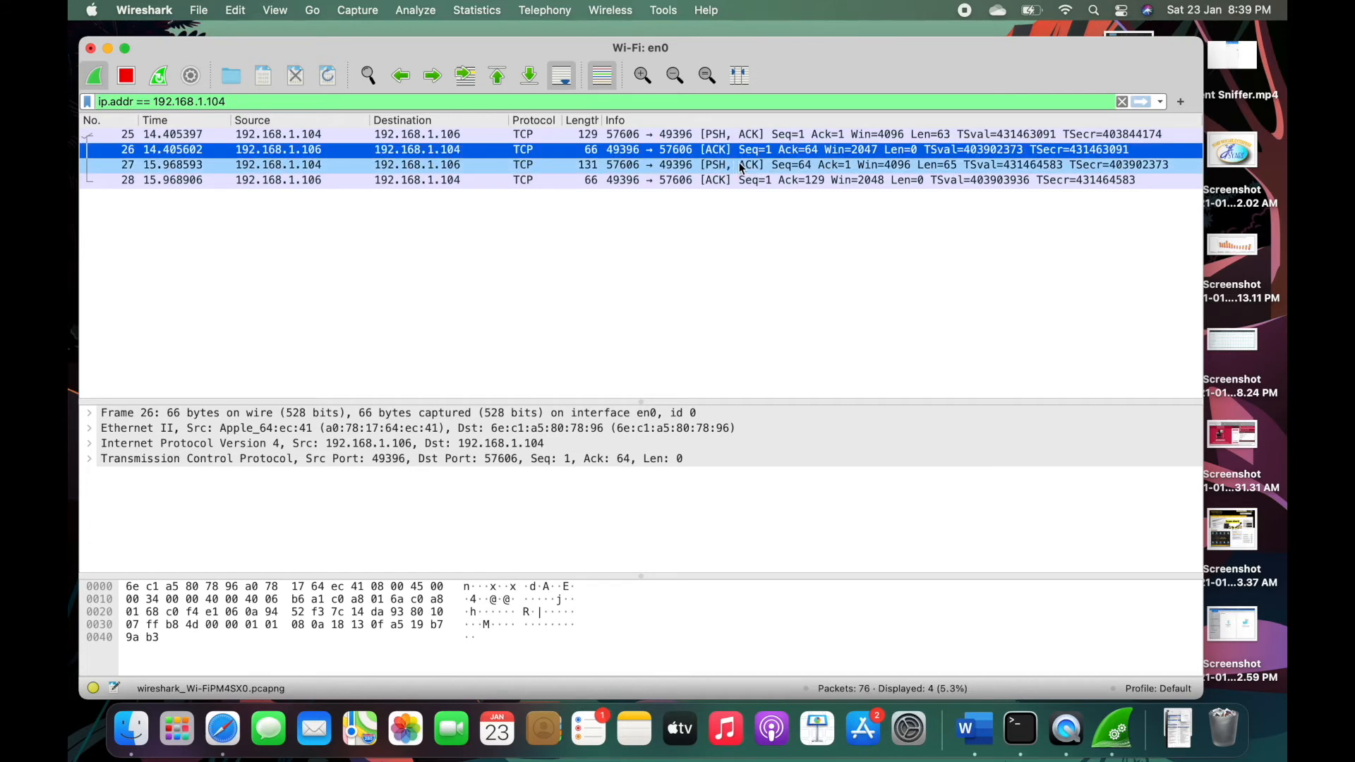
pyautogui.doubleClick(211, 134)
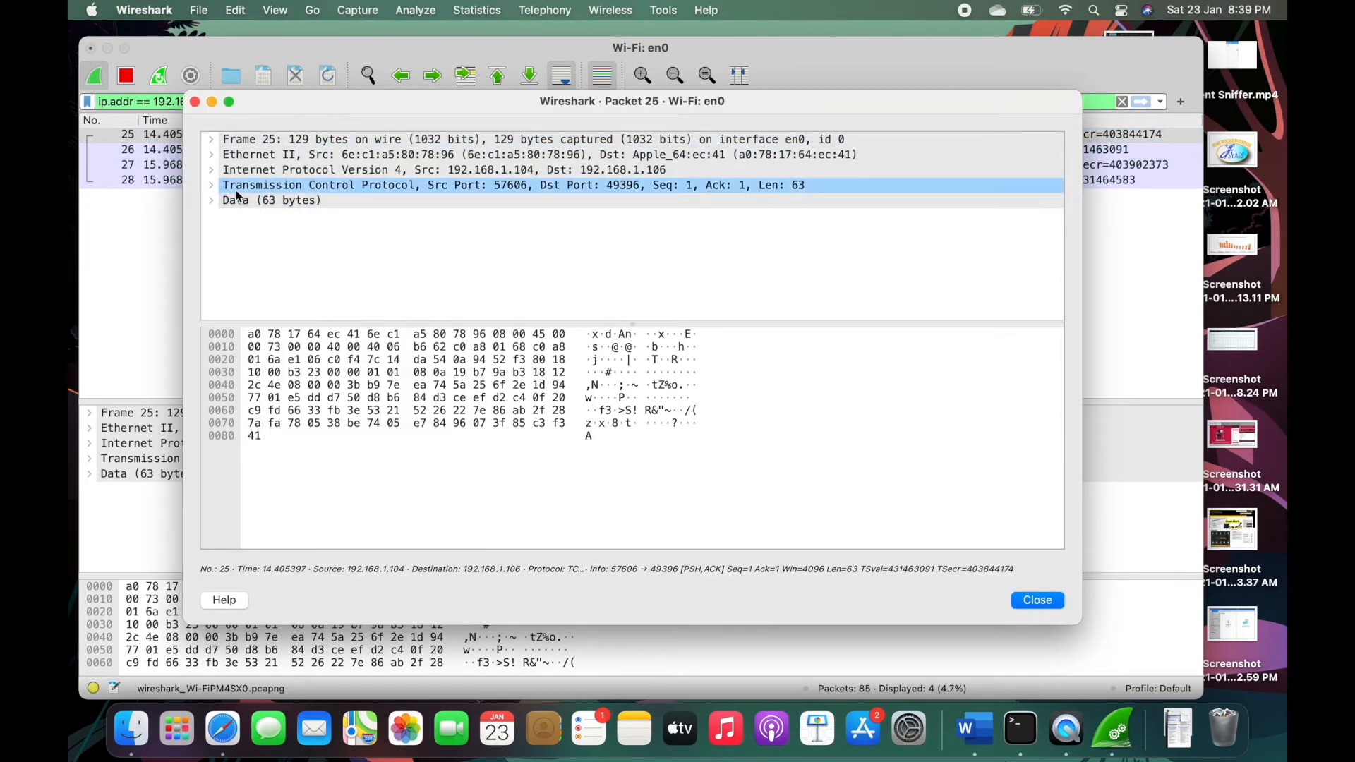
# - Expand packet 25's Ethernet II layer to reveal its MAC addresses and IPv4 type
pyautogui.click(287, 153)
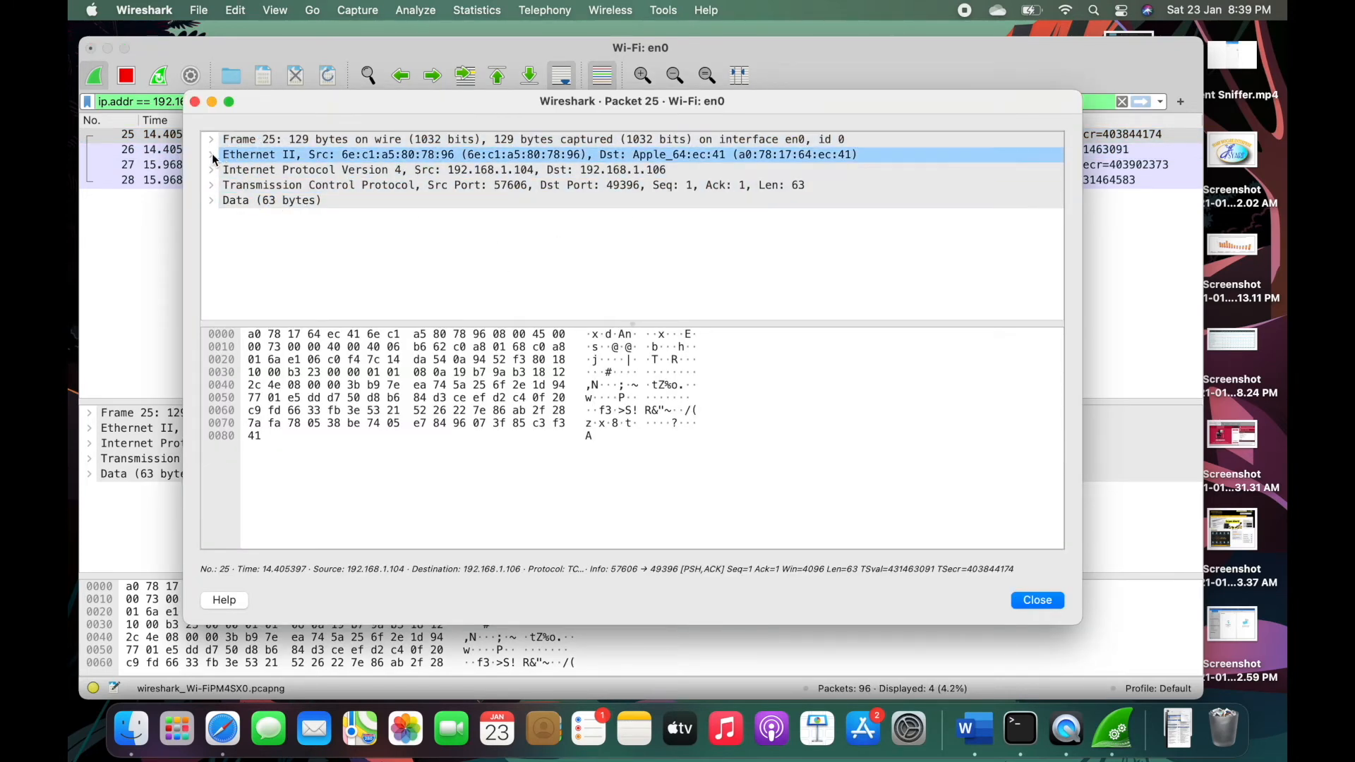
pyautogui.click(211, 155)
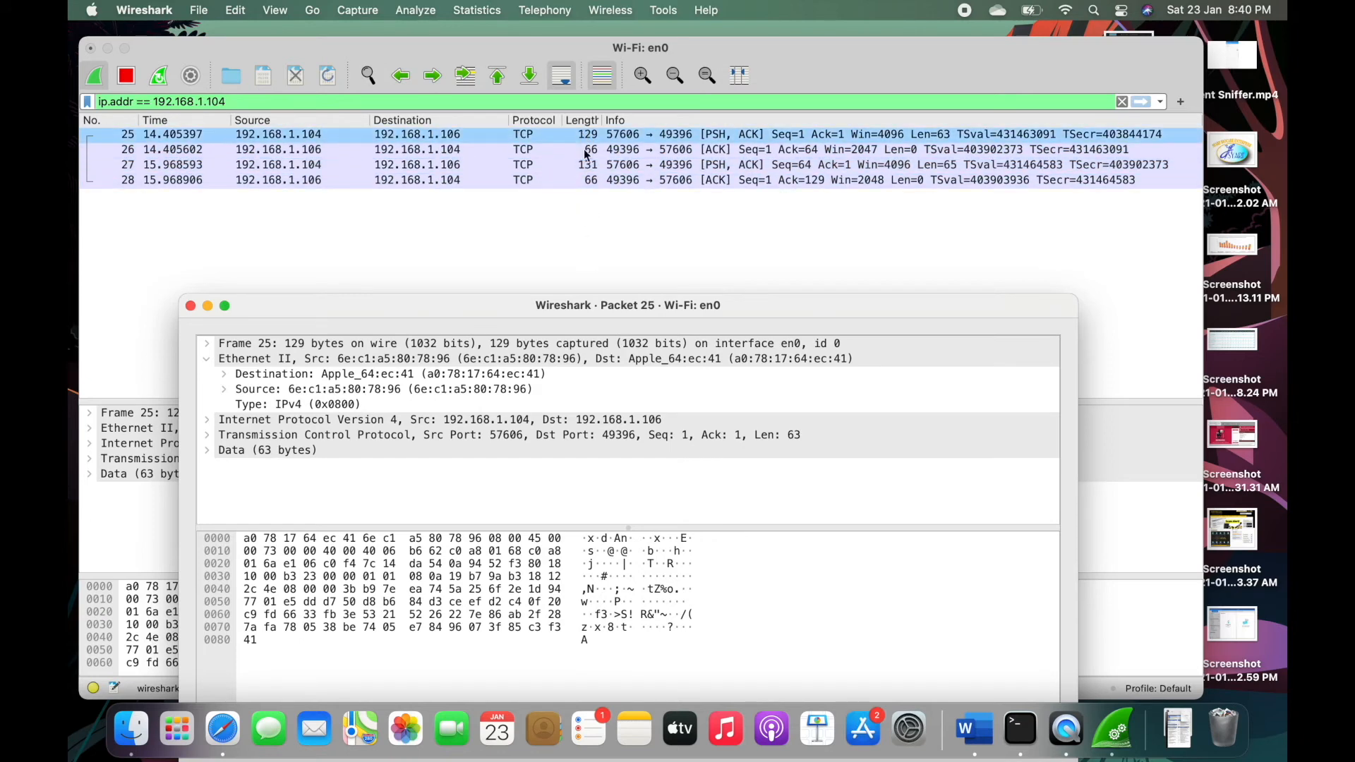
pyautogui.moveTo(665, 140)
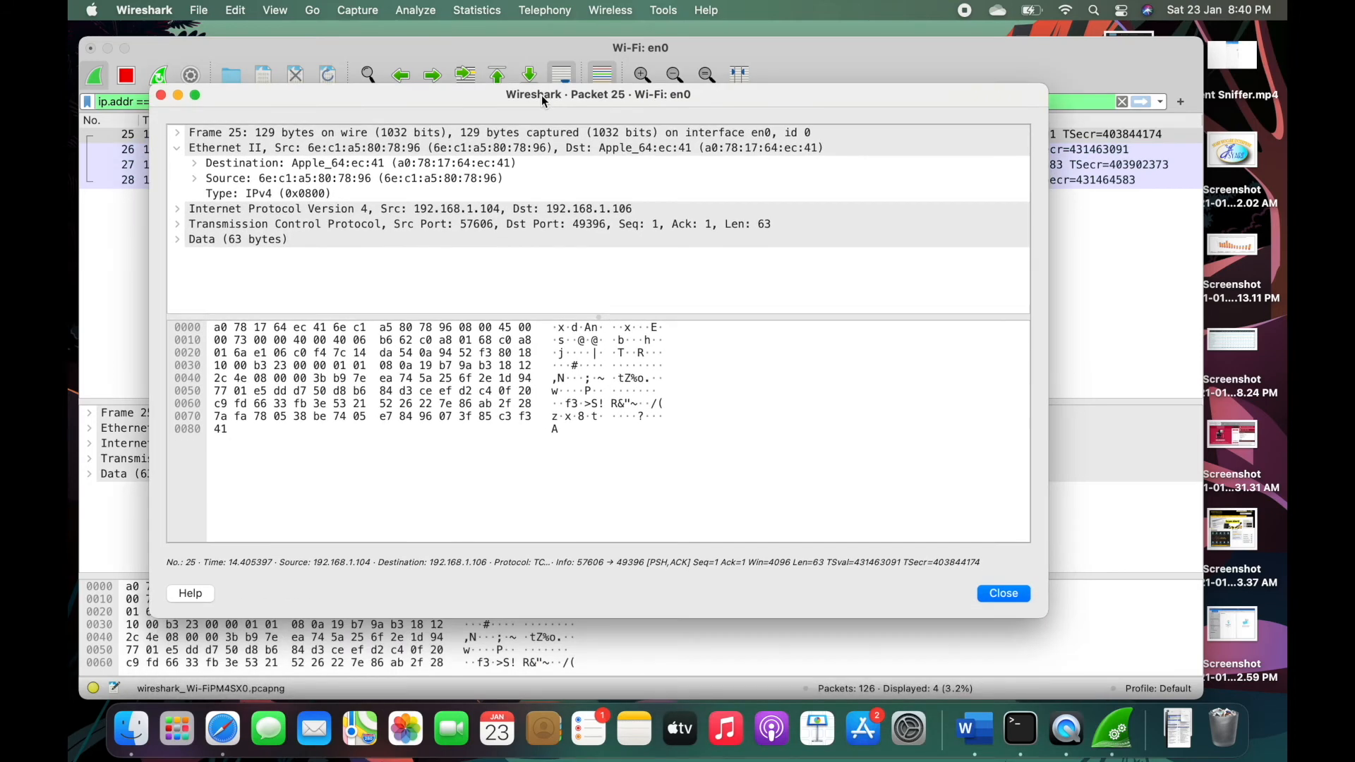
# - Expand the 63-byte Data payload and the Frame 25 layer with its timing and length details
pyautogui.click(233, 240)
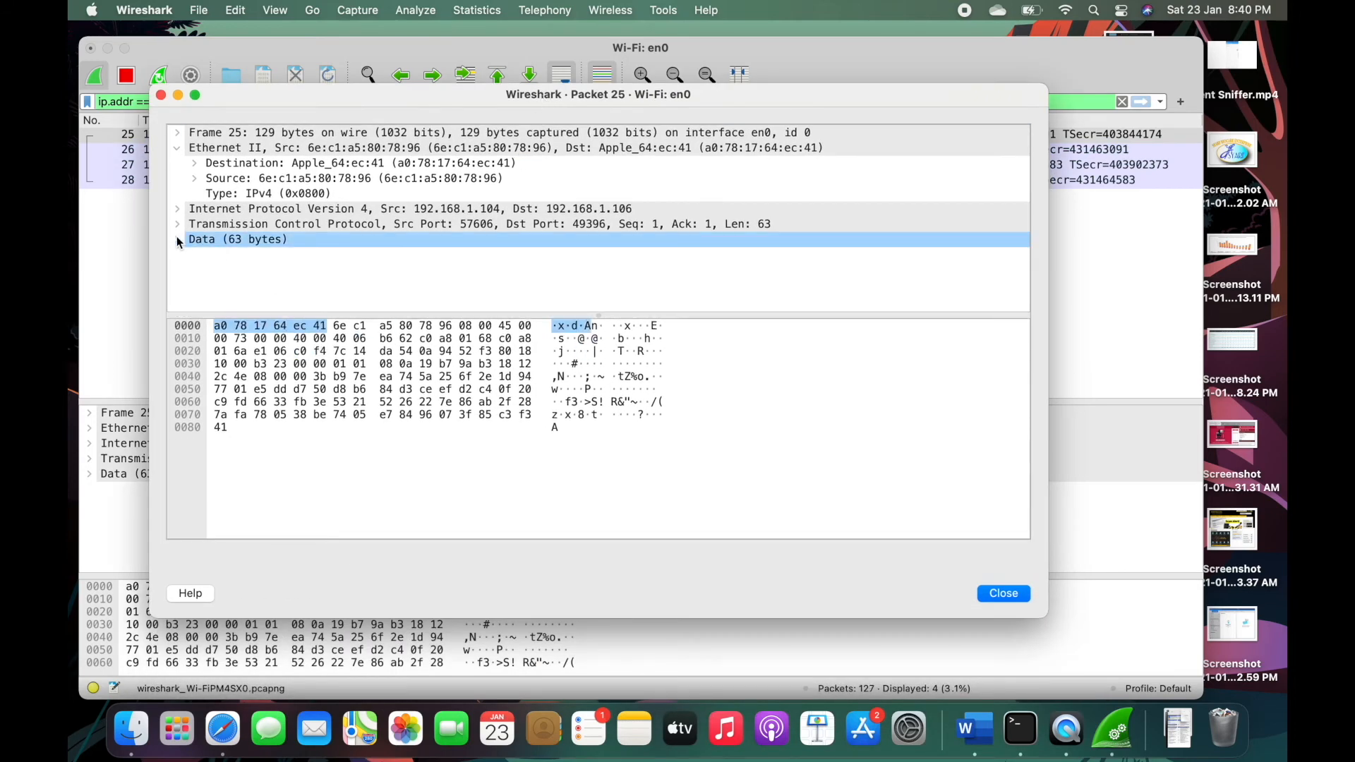
pyautogui.click(179, 240)
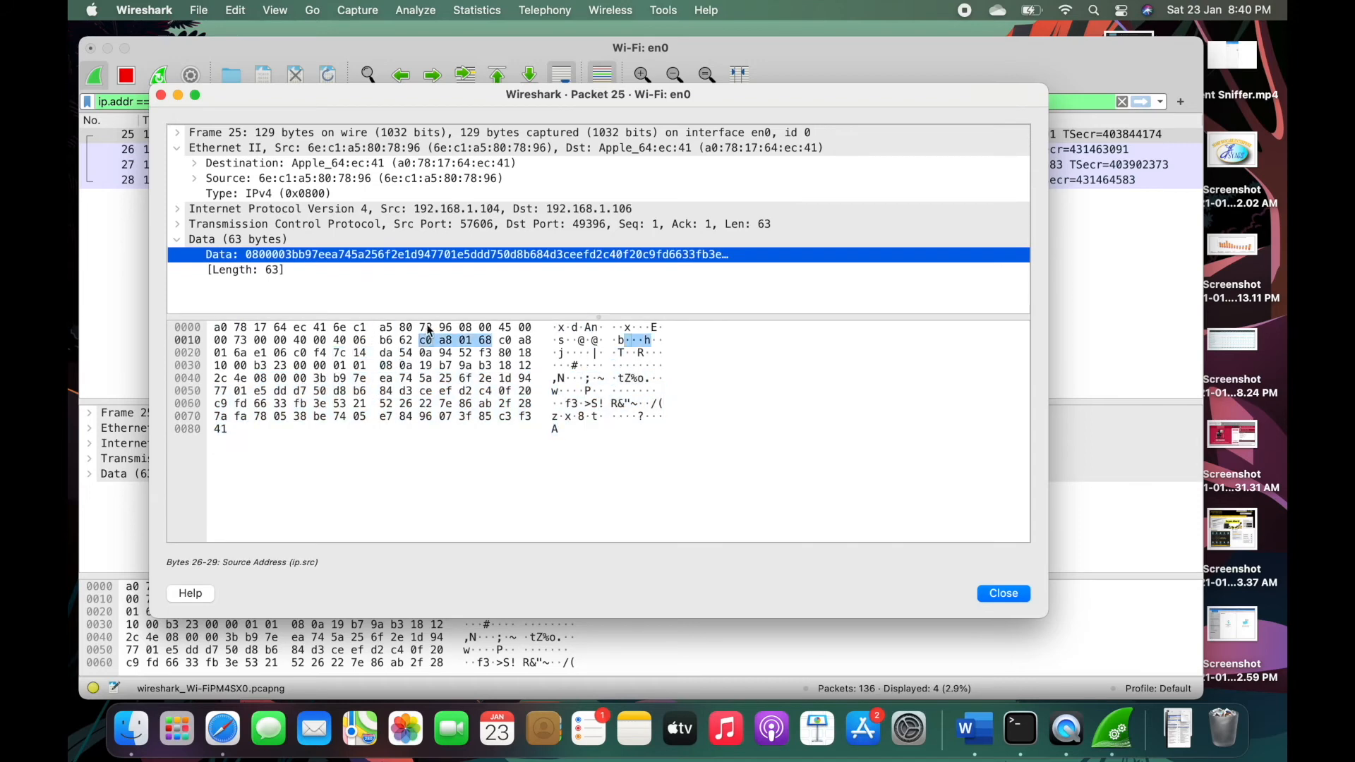
pyautogui.click(276, 178)
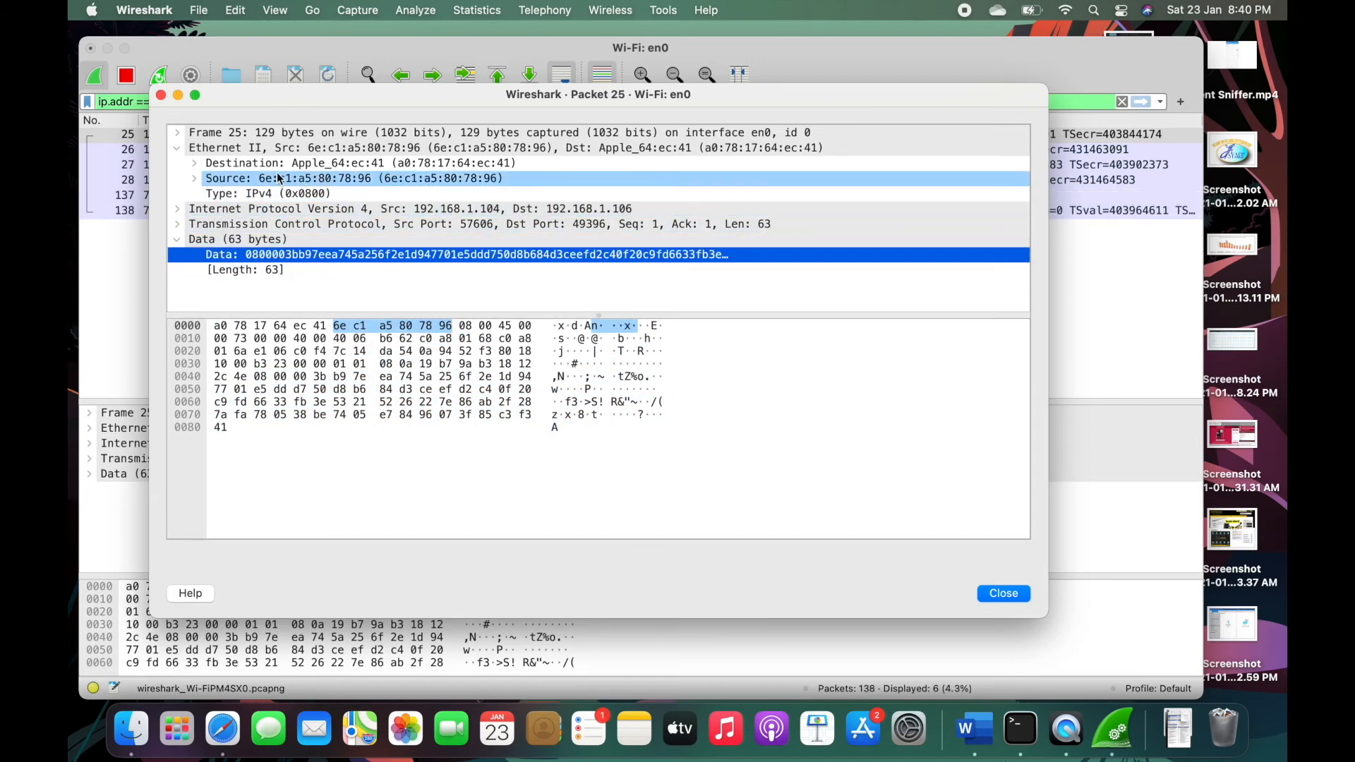
pyautogui.click(177, 131)
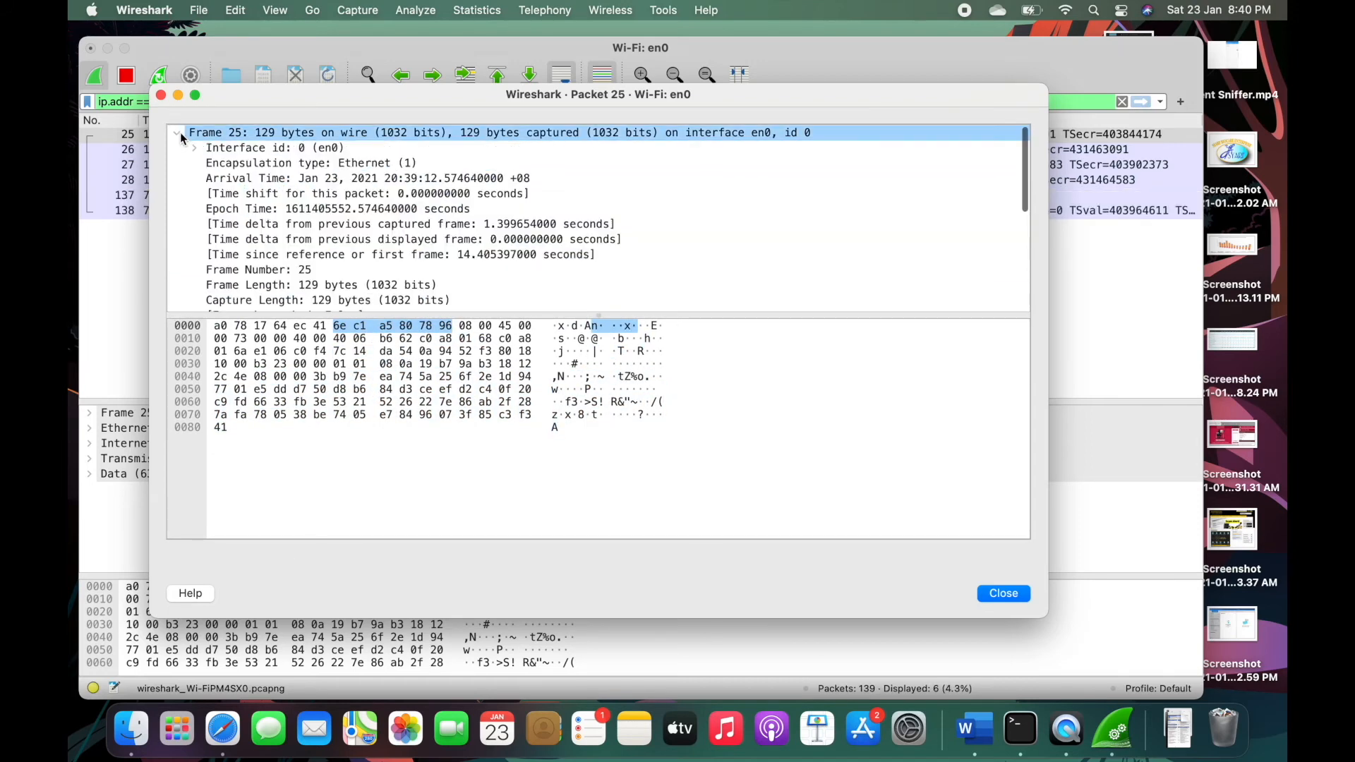
pyautogui.click(278, 239)
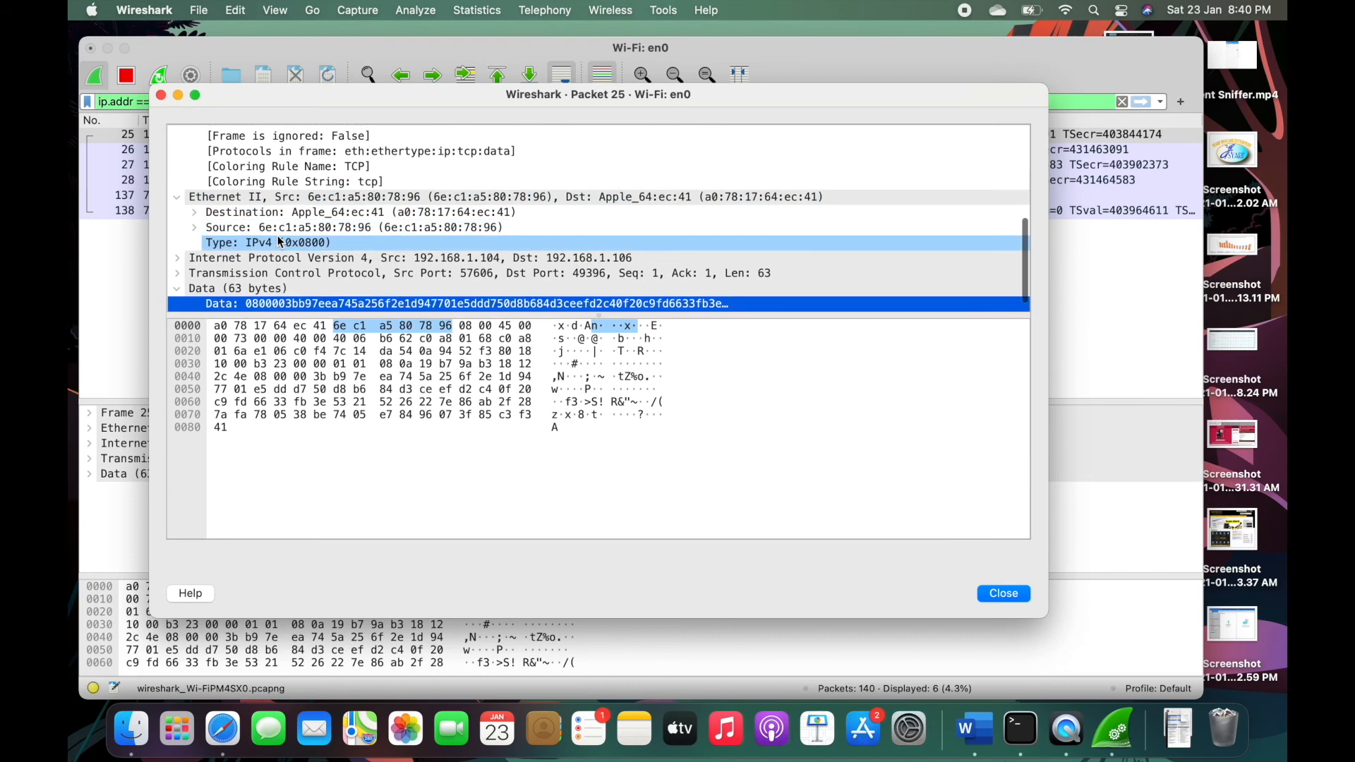
pyautogui.click(268, 212)
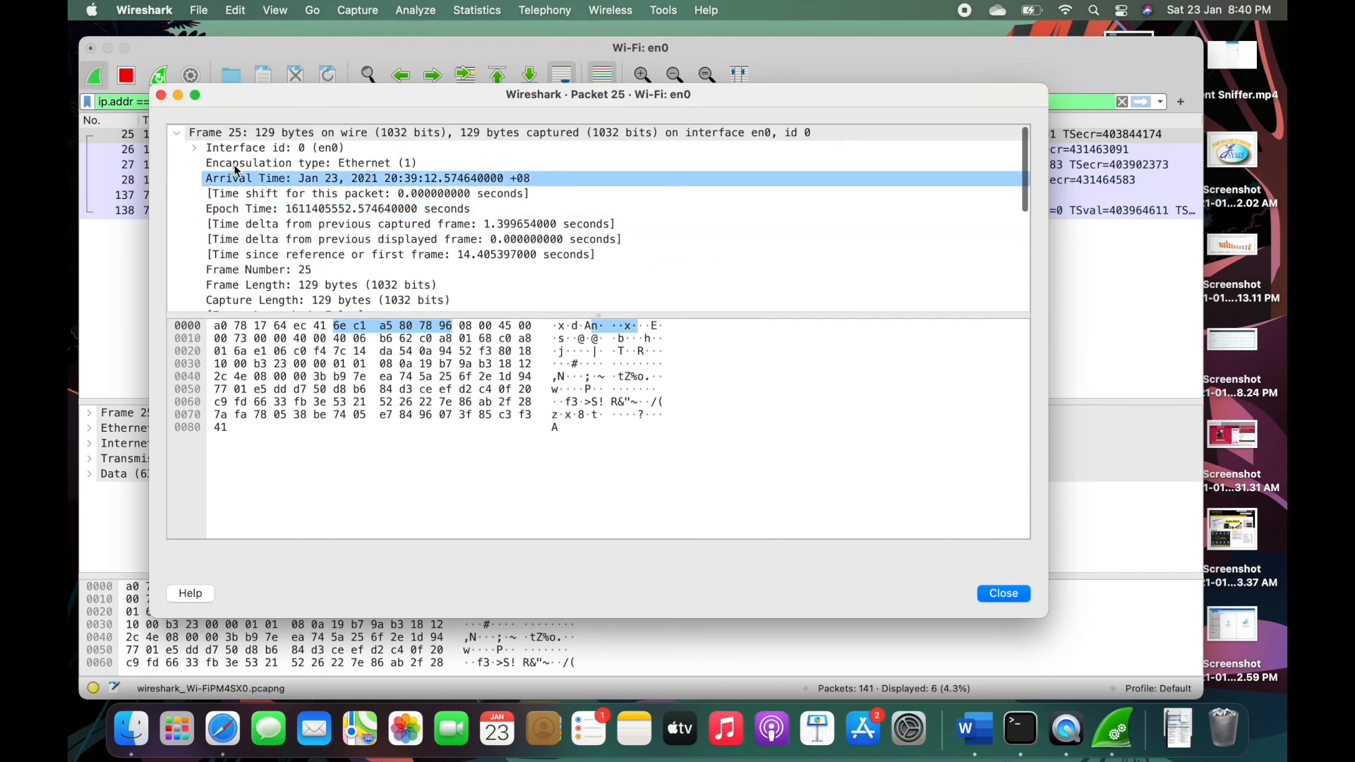
pyautogui.scroll(-3)
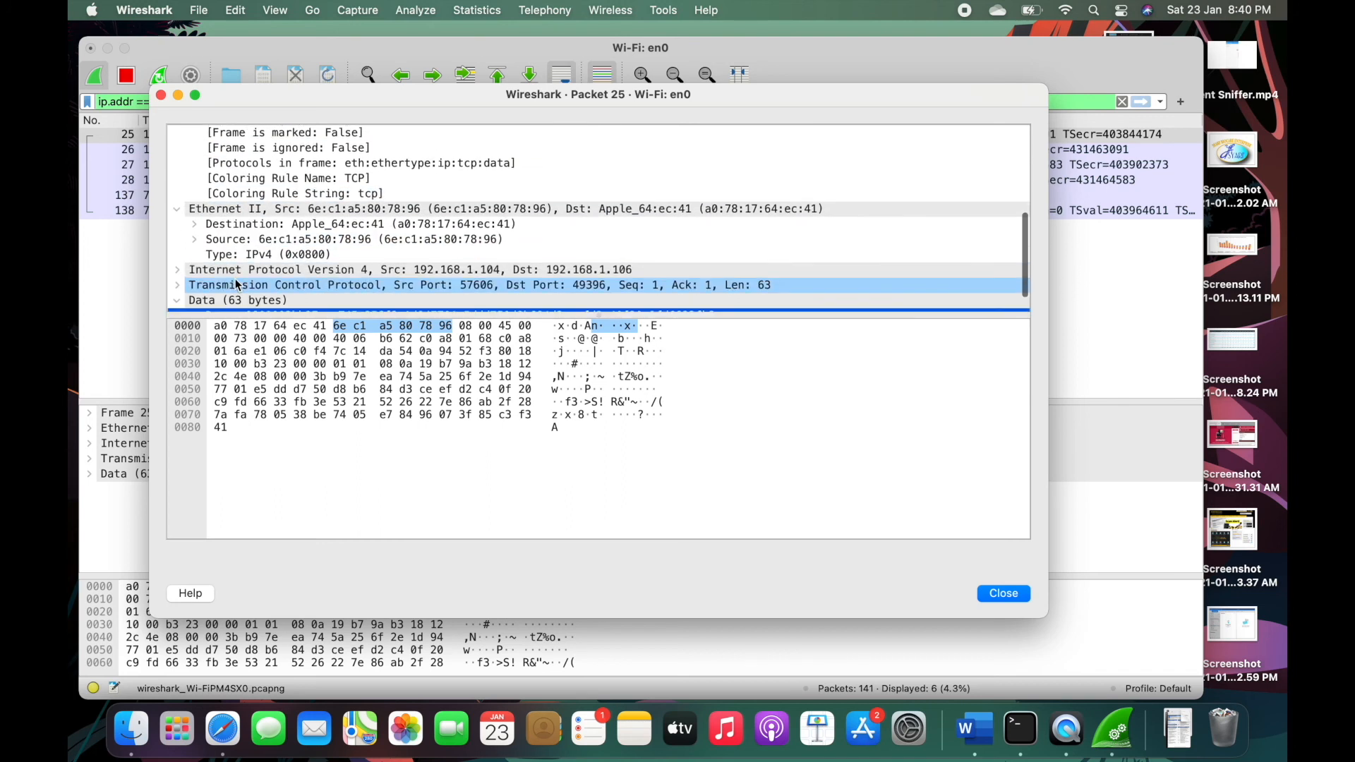